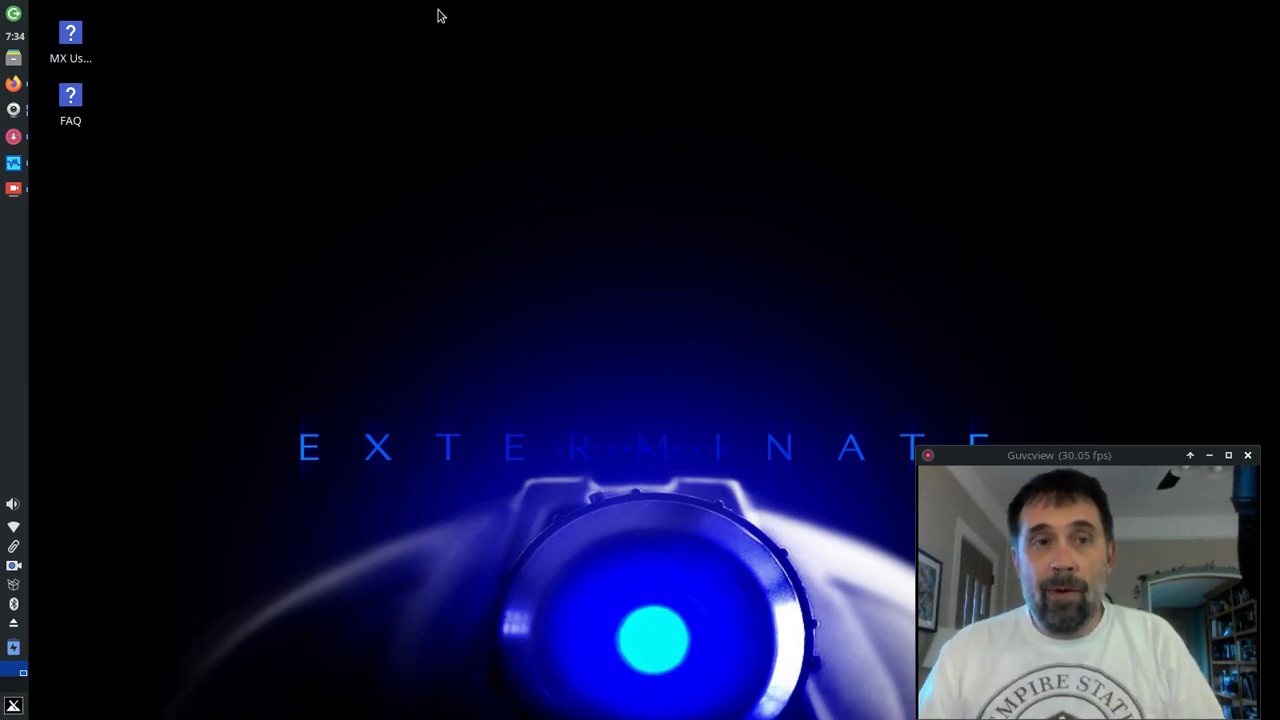
pyautogui.moveTo(392, 48)
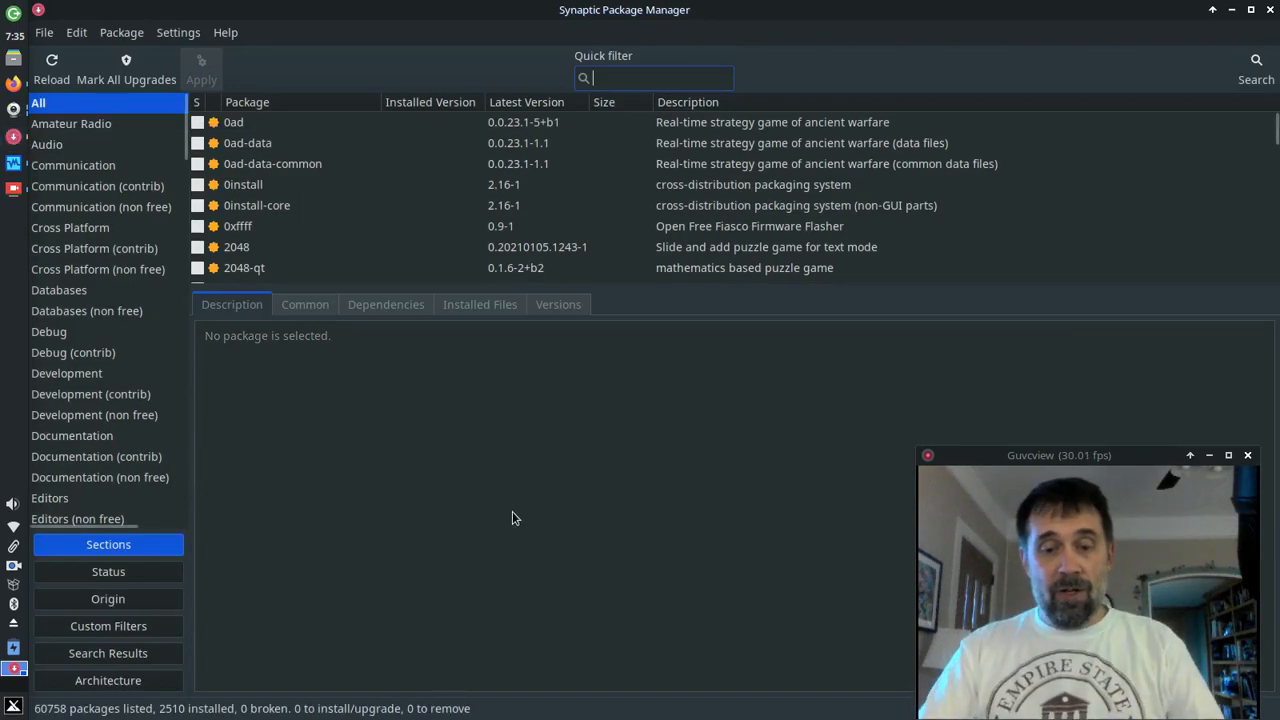
# - Jump the package list to 'linux-ima' and scroll through the linux-image kernel entries
pyautogui.click(244, 184)
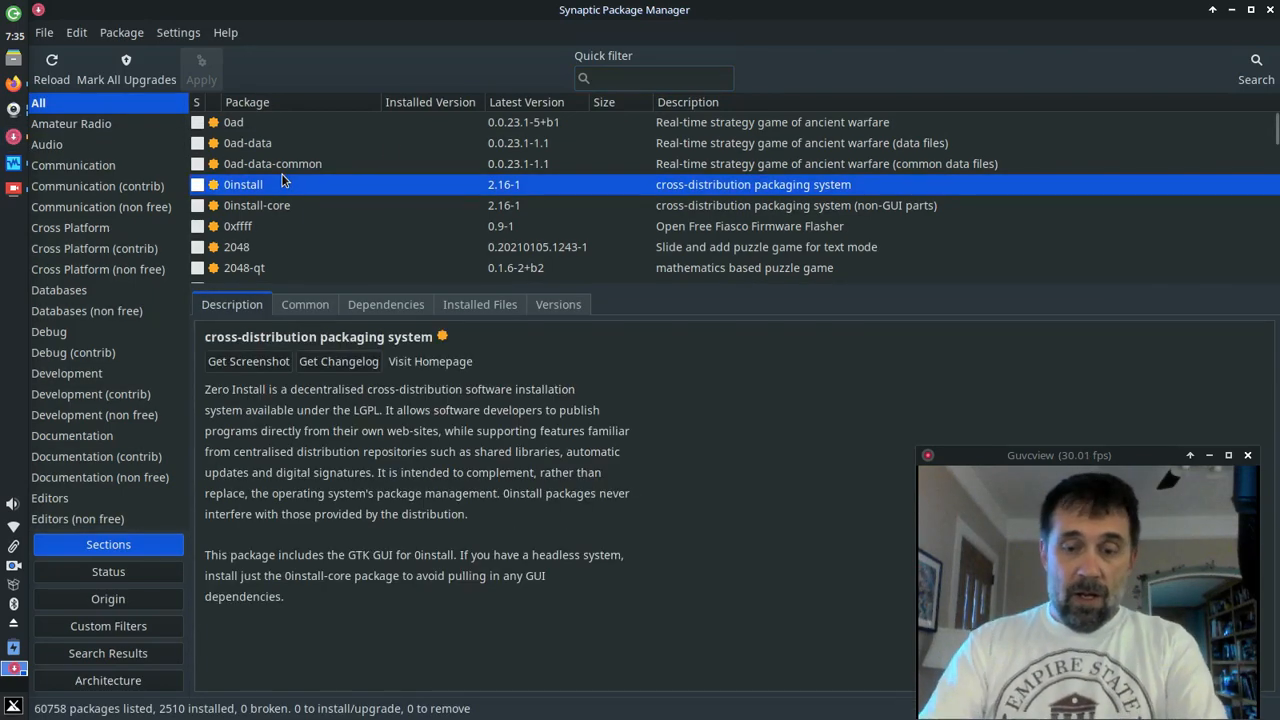
pyautogui.write('linux-ima')
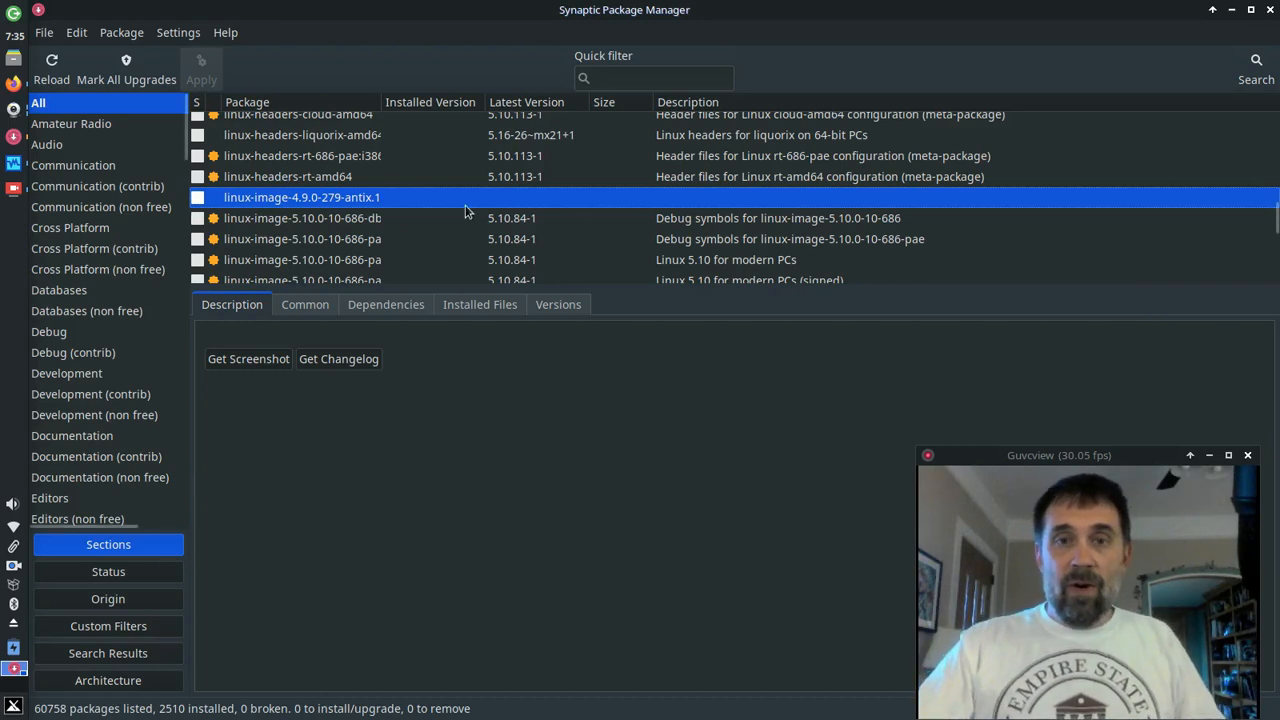
pyautogui.scroll(-3)
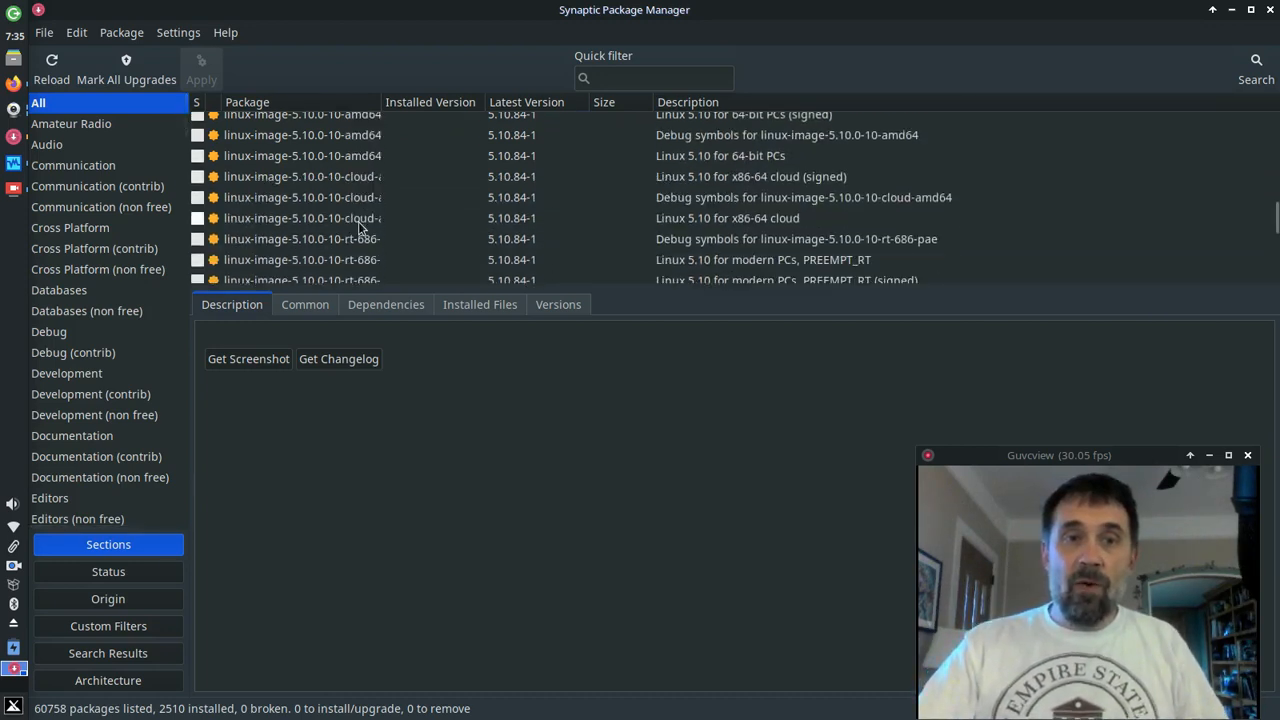
pyautogui.scroll(-3)
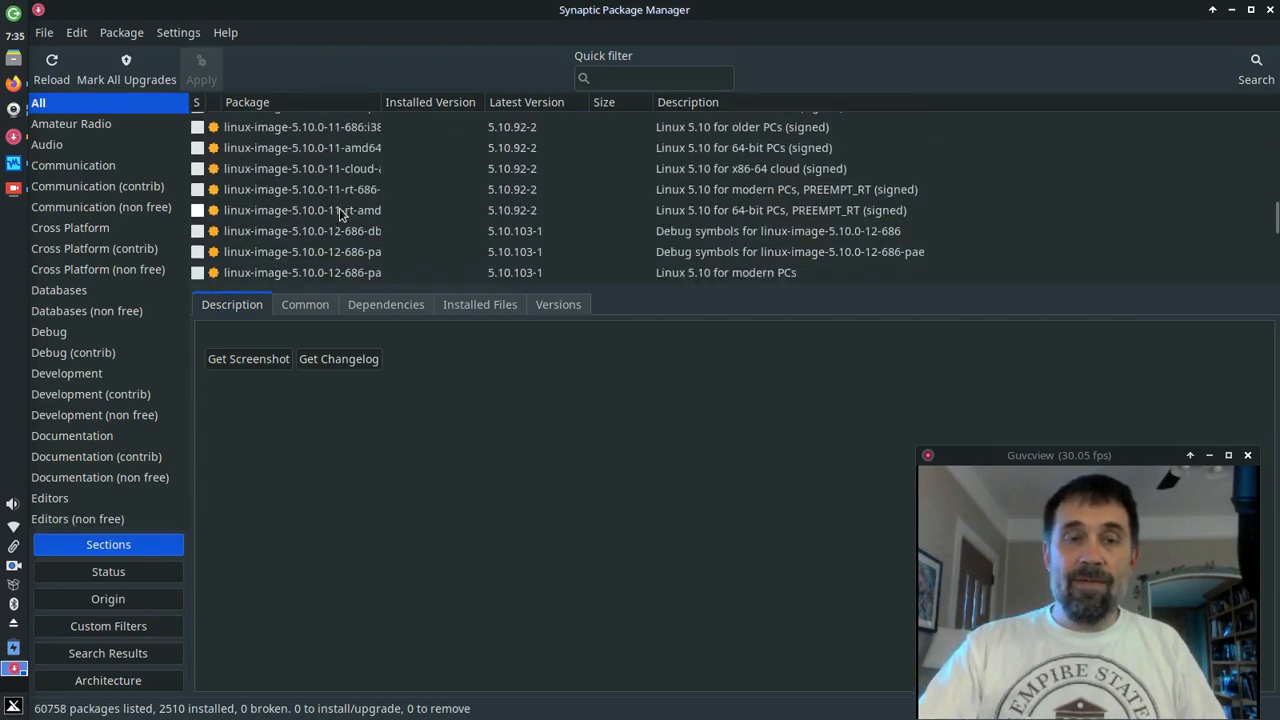
pyautogui.scroll(-3)
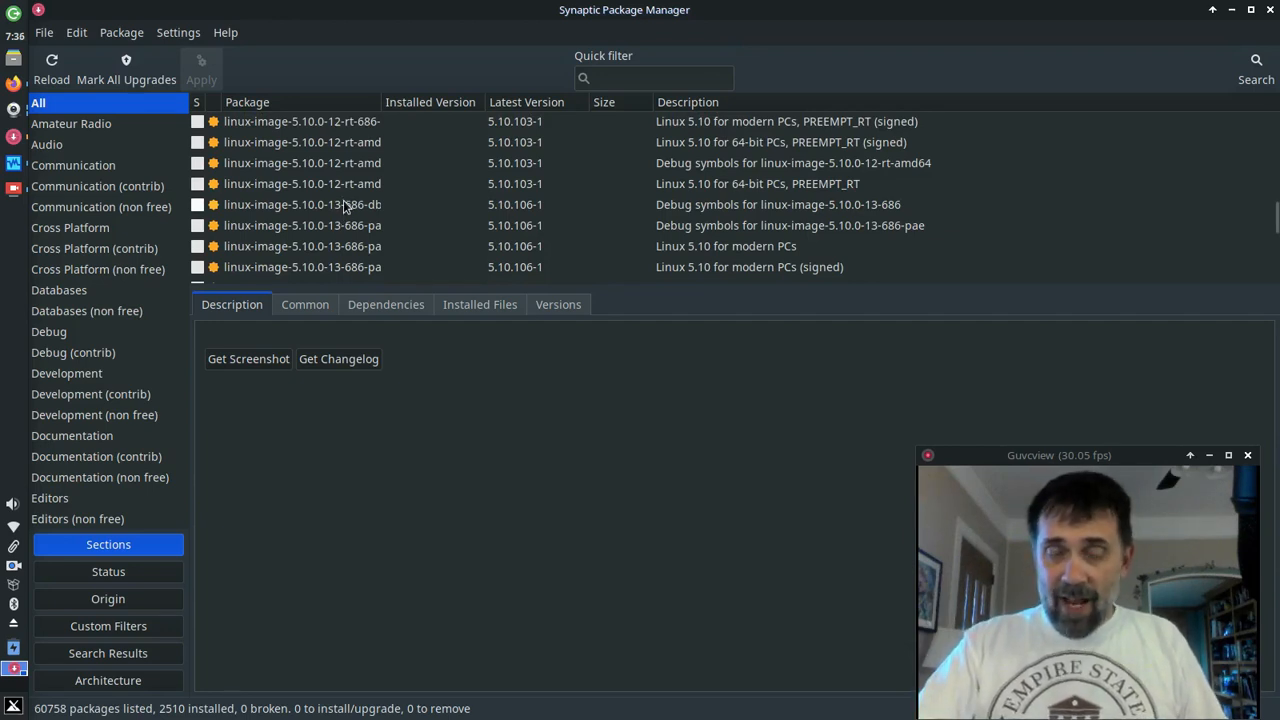
pyautogui.scroll(-3)
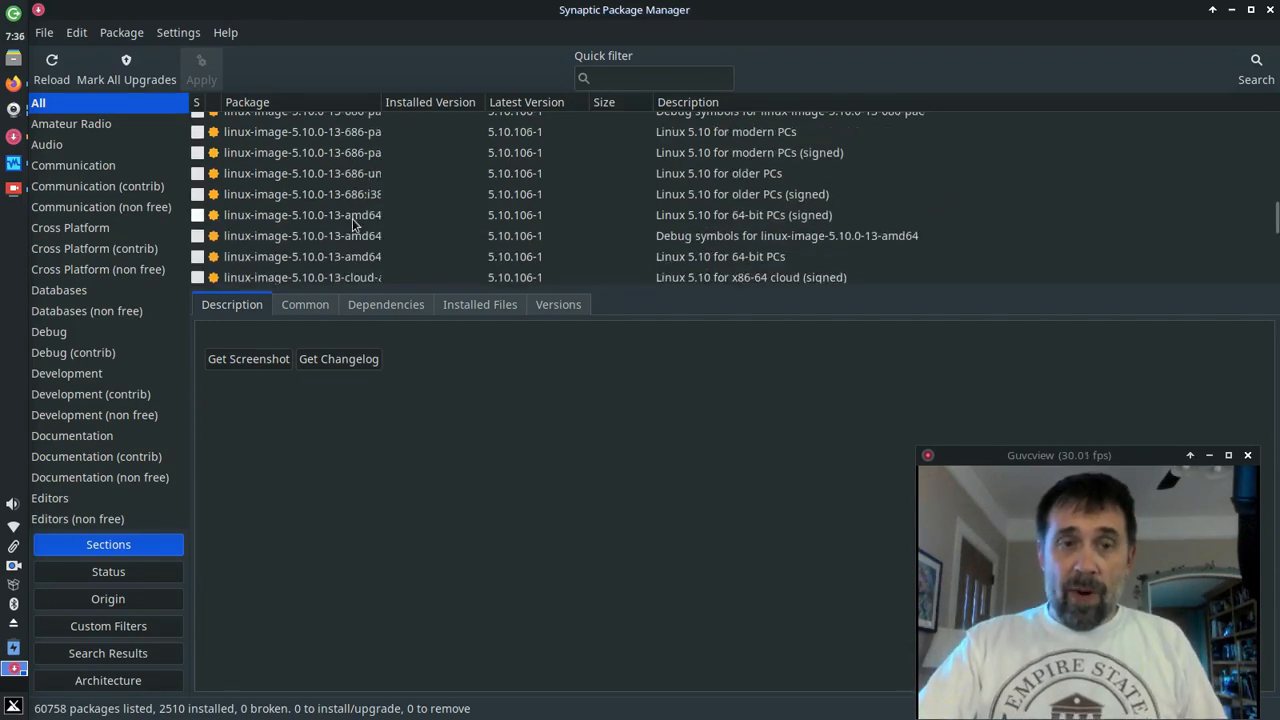
pyautogui.scroll(-3)
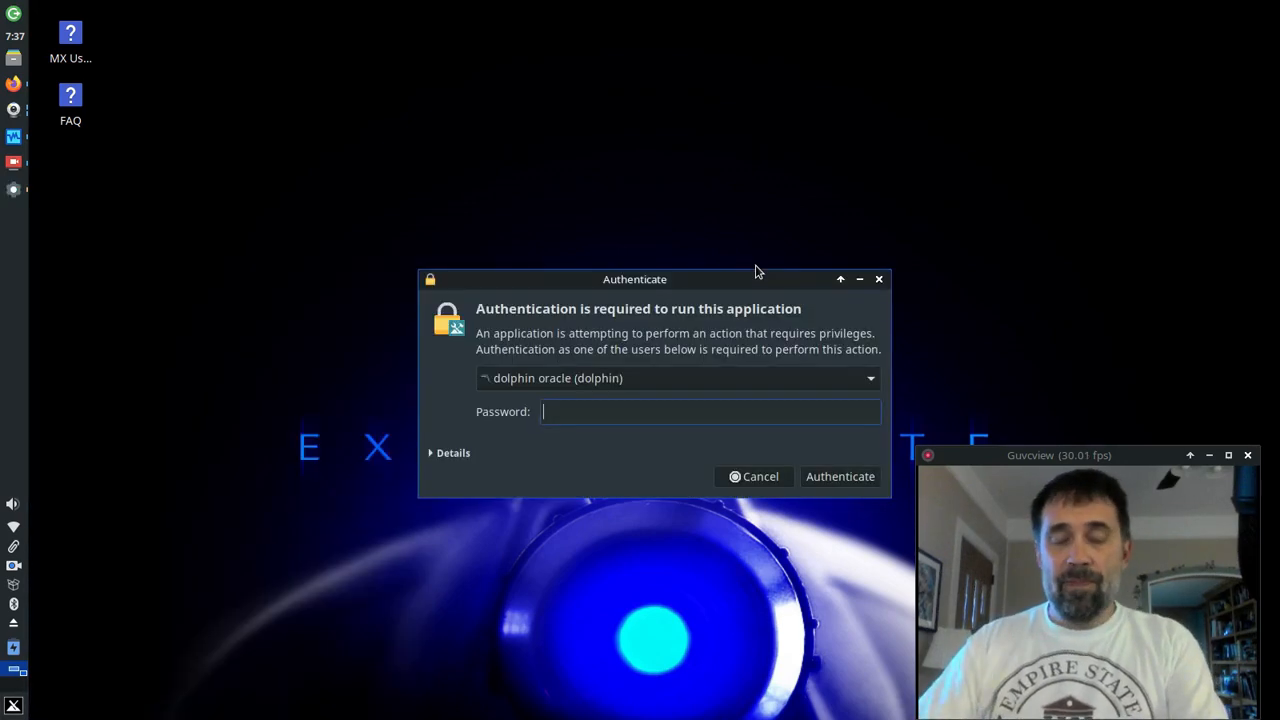
# - Filter Popular Applications by 'kern' to show the available kernels
pyautogui.click(760, 476)
pyautogui.write('k')
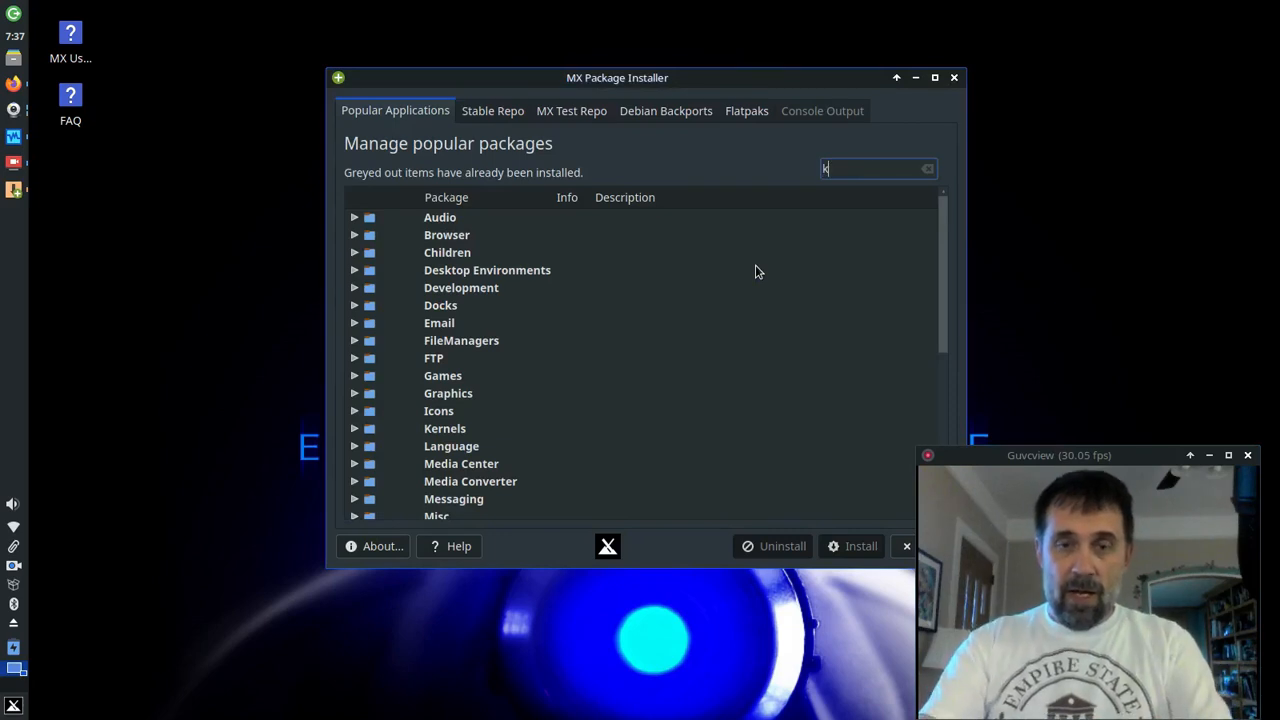
pyautogui.write('ern')
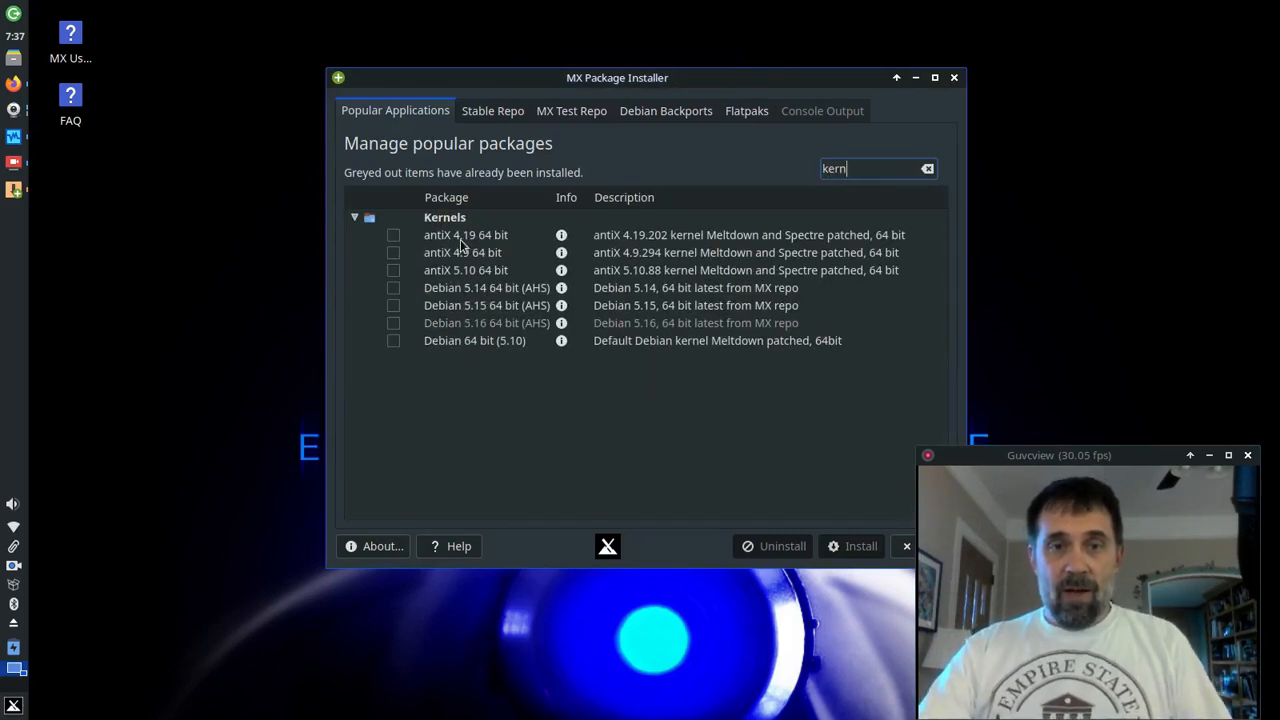
pyautogui.moveTo(450, 288)
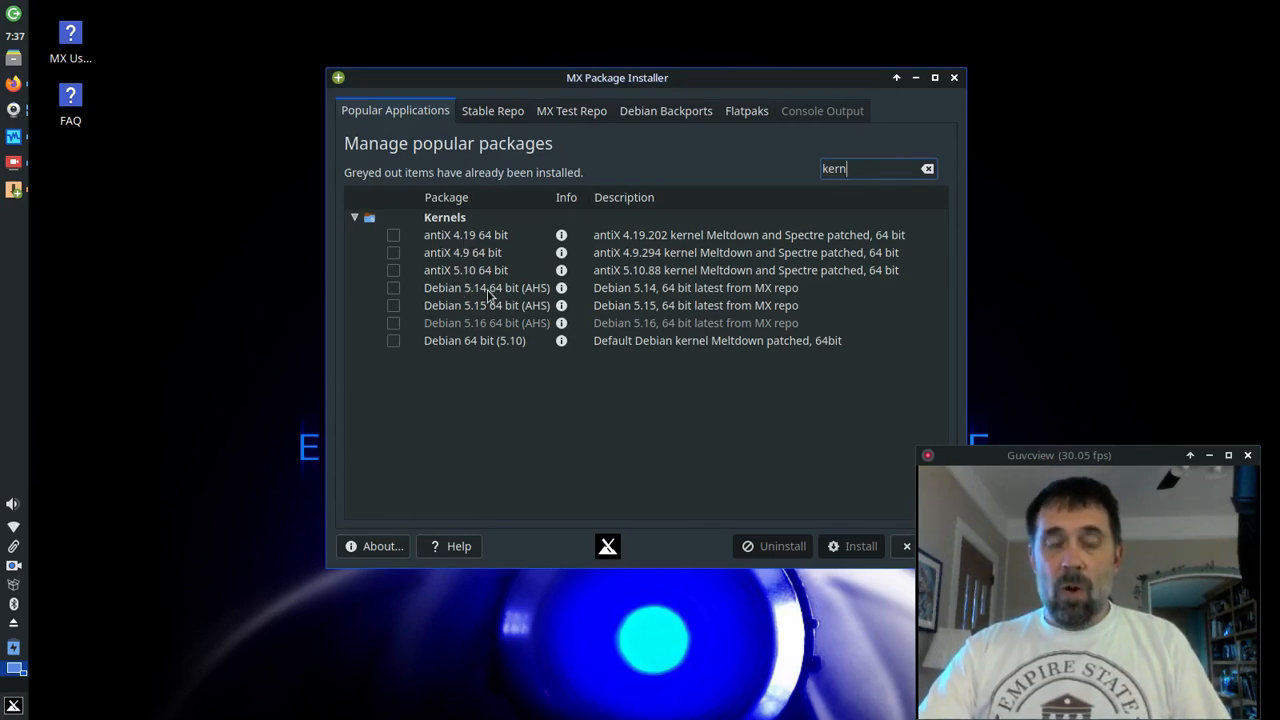
pyautogui.moveTo(520, 324)
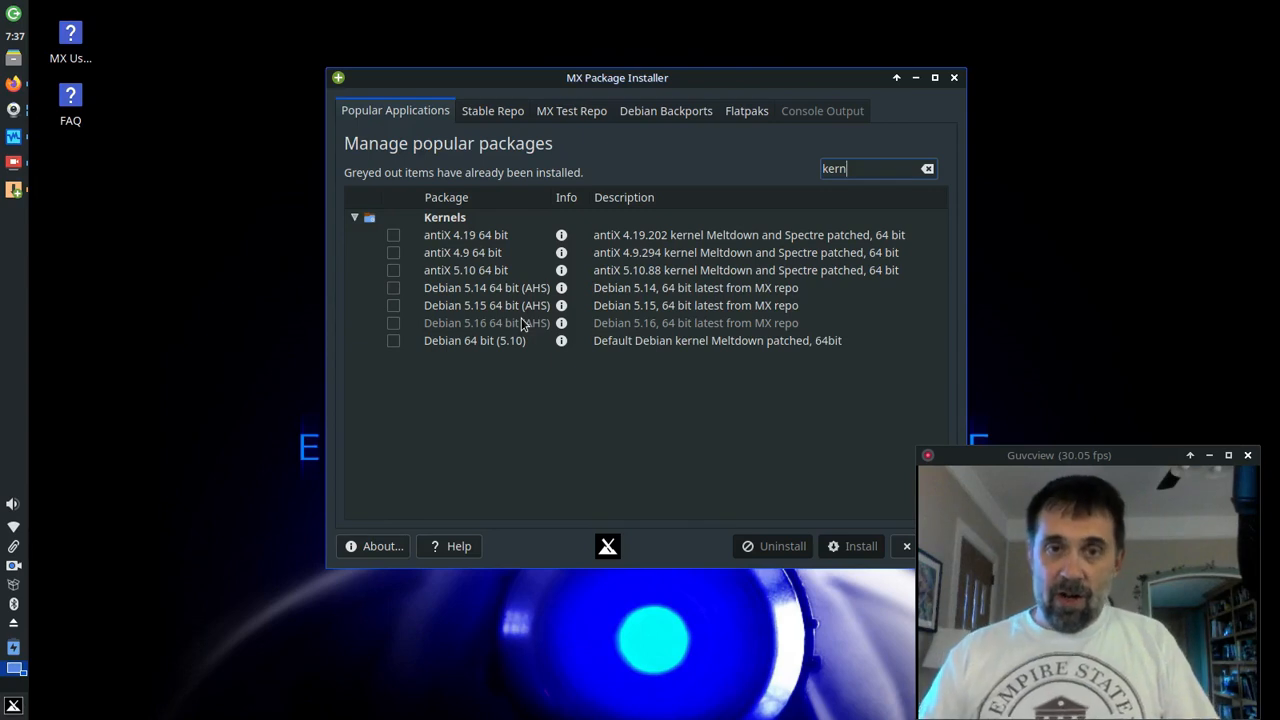
pyautogui.moveTo(500, 290)
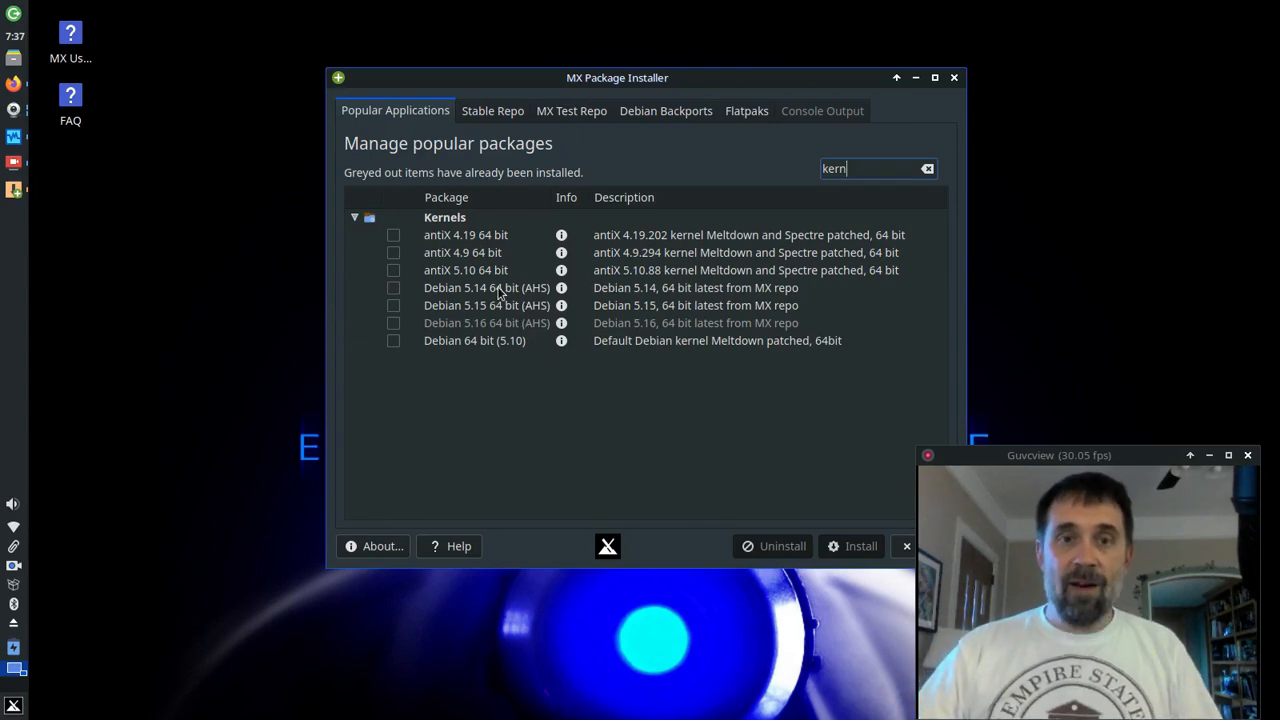
# - Alternate between the Debian 5.15 and 5.16 64 bit (AHS) kernel rows to compare them
pyautogui.click(488, 288)
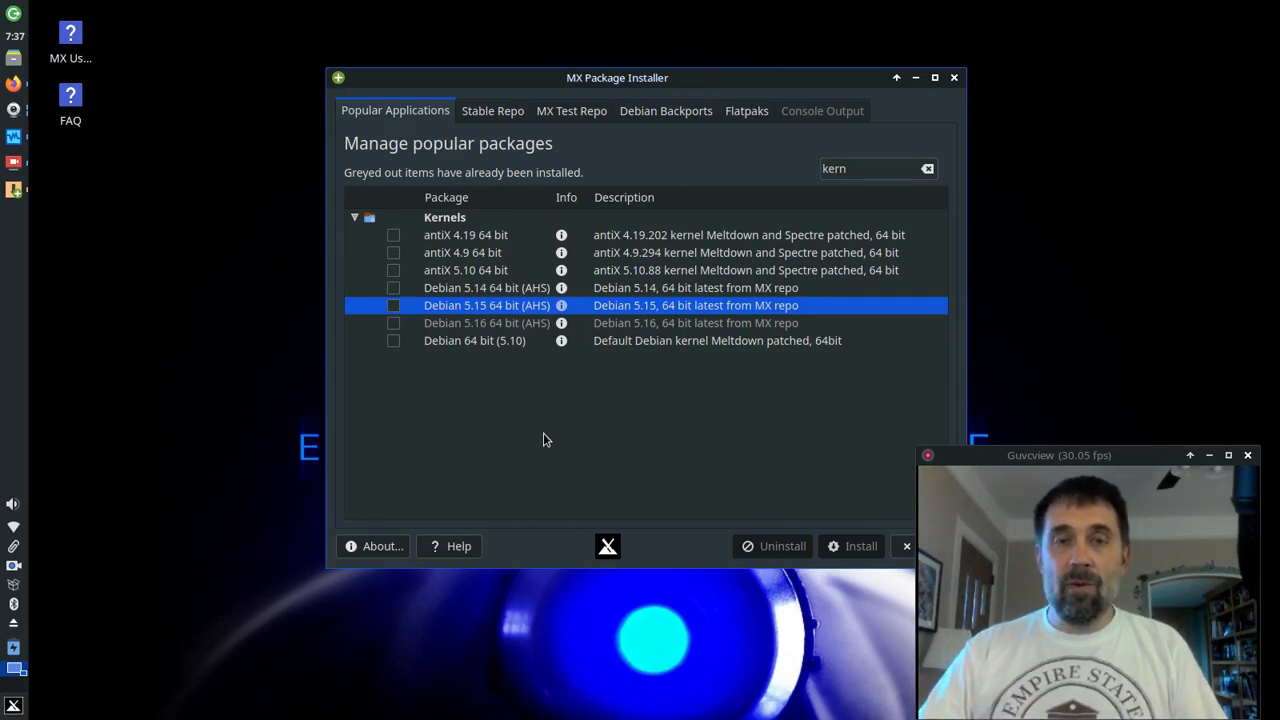
pyautogui.click(486, 322)
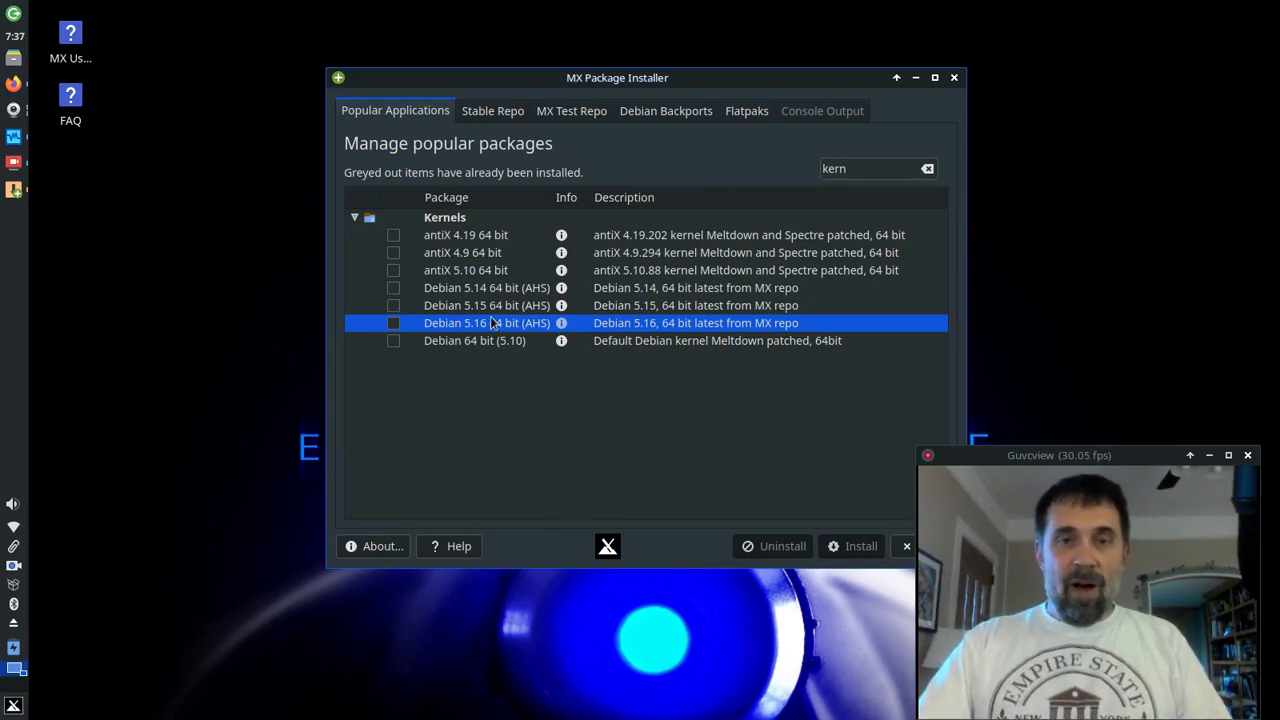
pyautogui.click(488, 304)
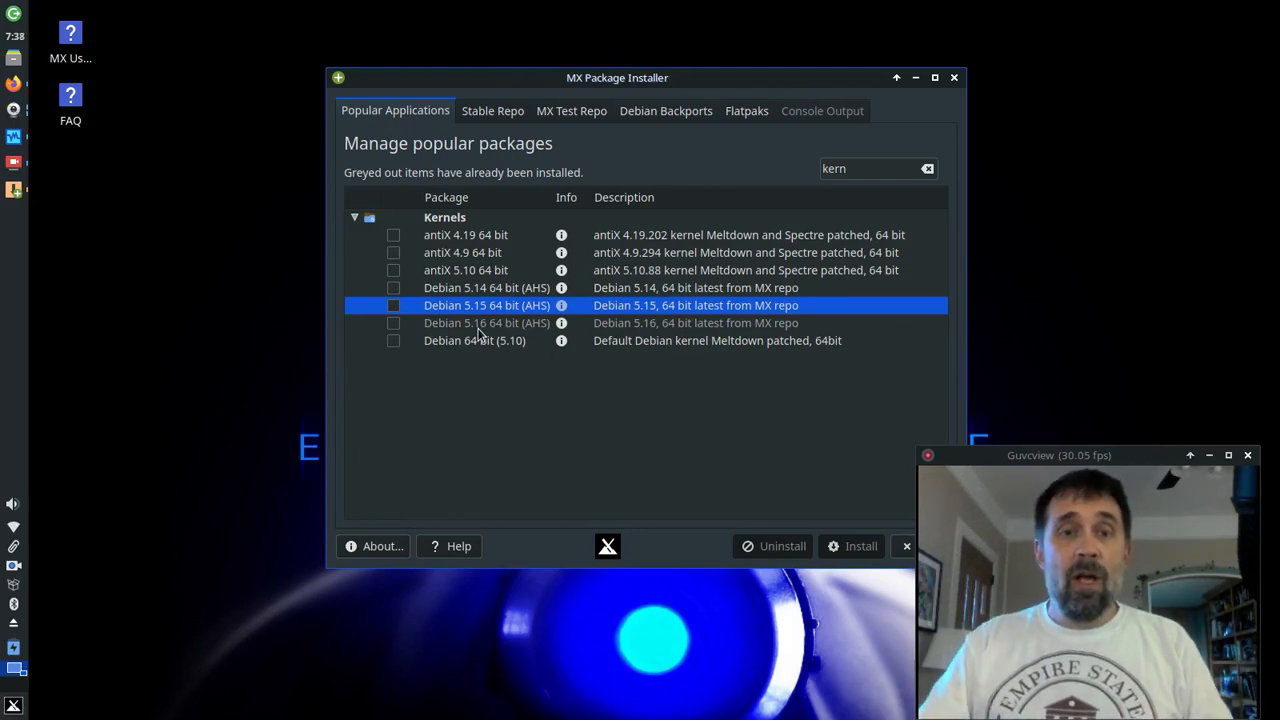
pyautogui.moveTo(502, 308)
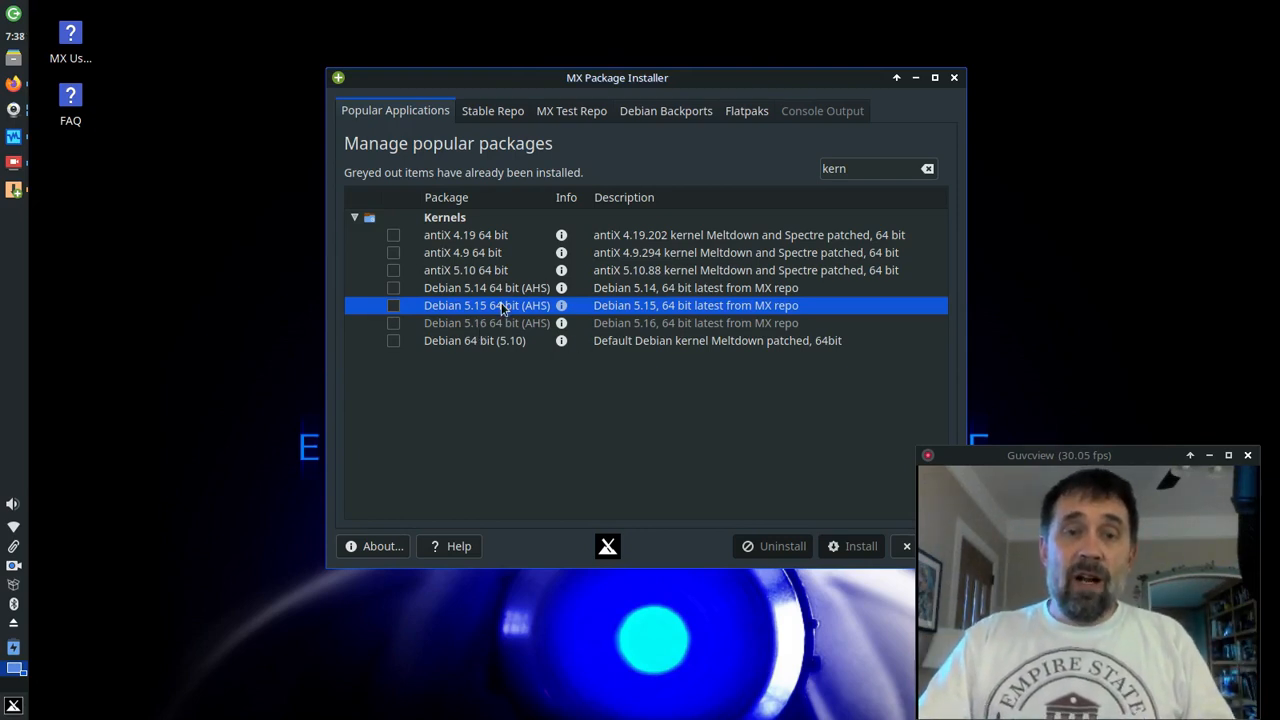
pyautogui.moveTo(470, 330)
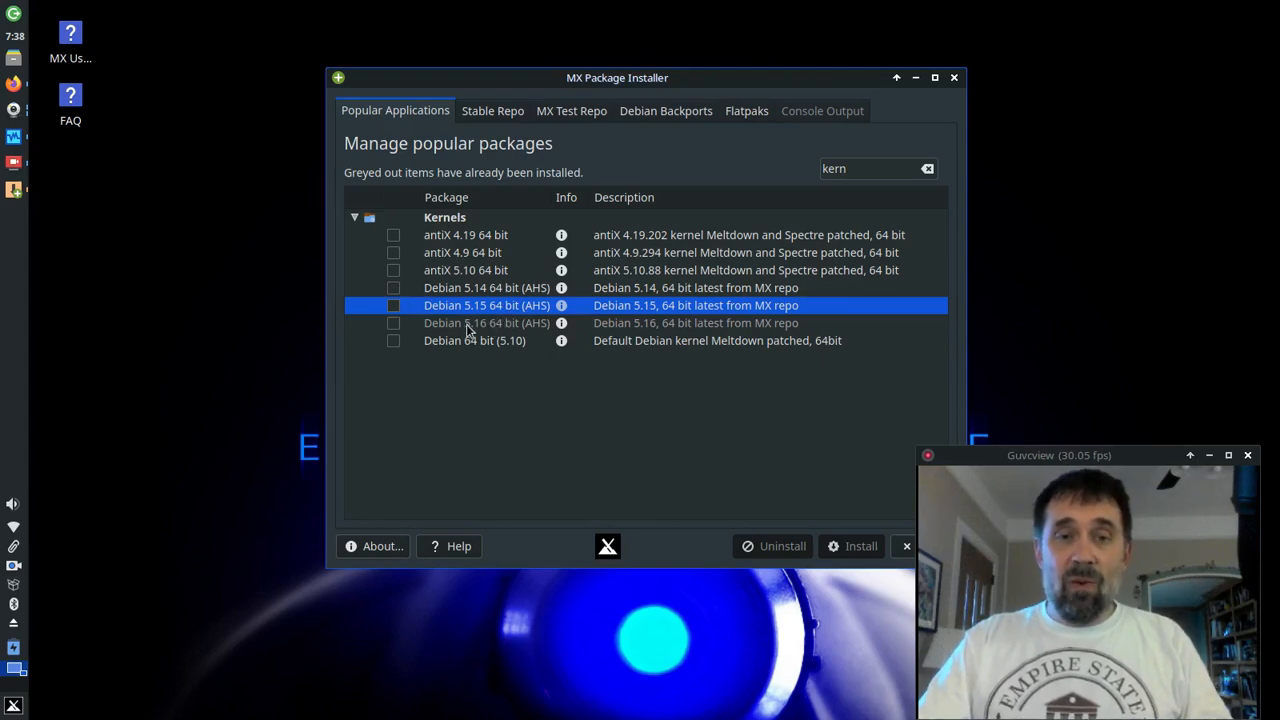
pyautogui.moveTo(528, 336)
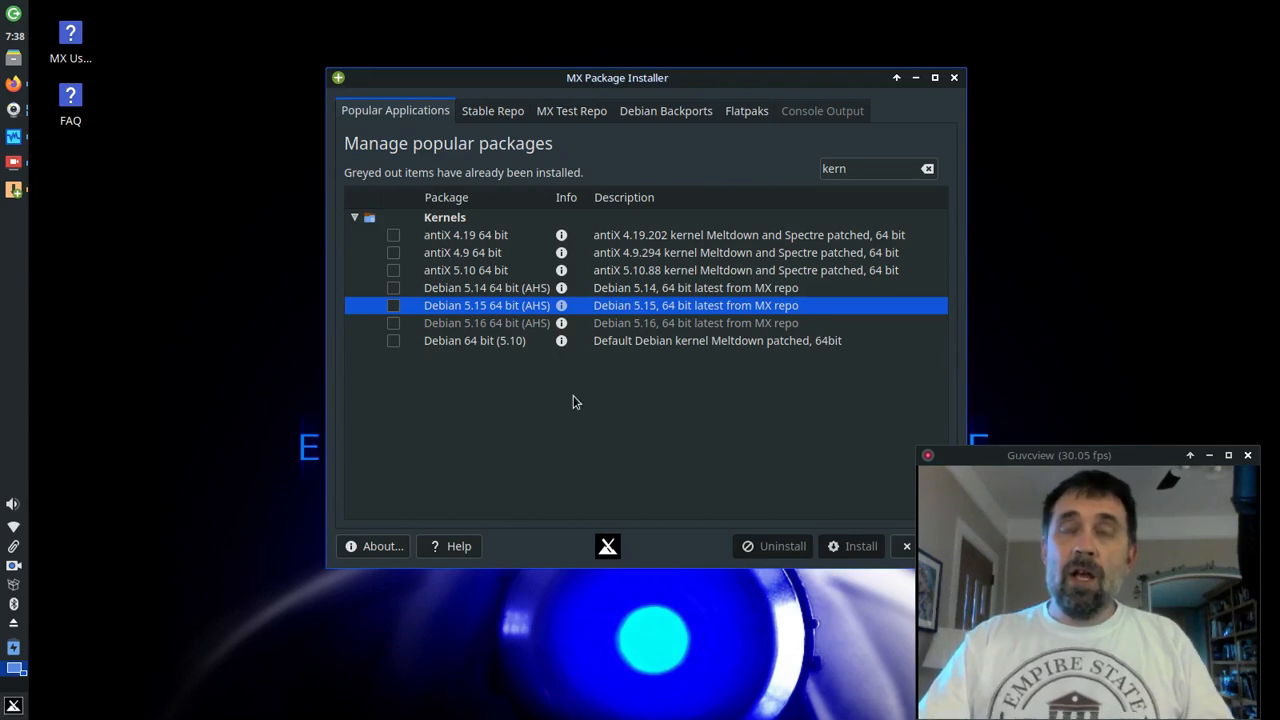
pyautogui.click(486, 322)
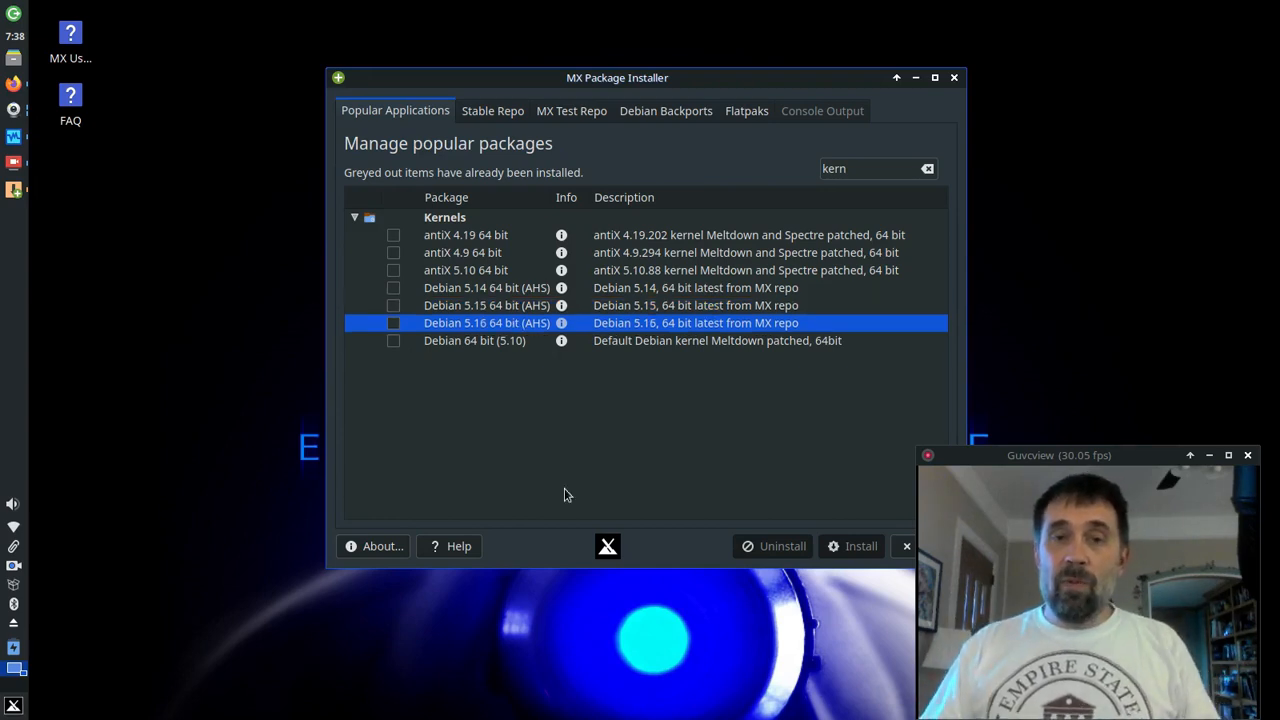
pyautogui.click(486, 304)
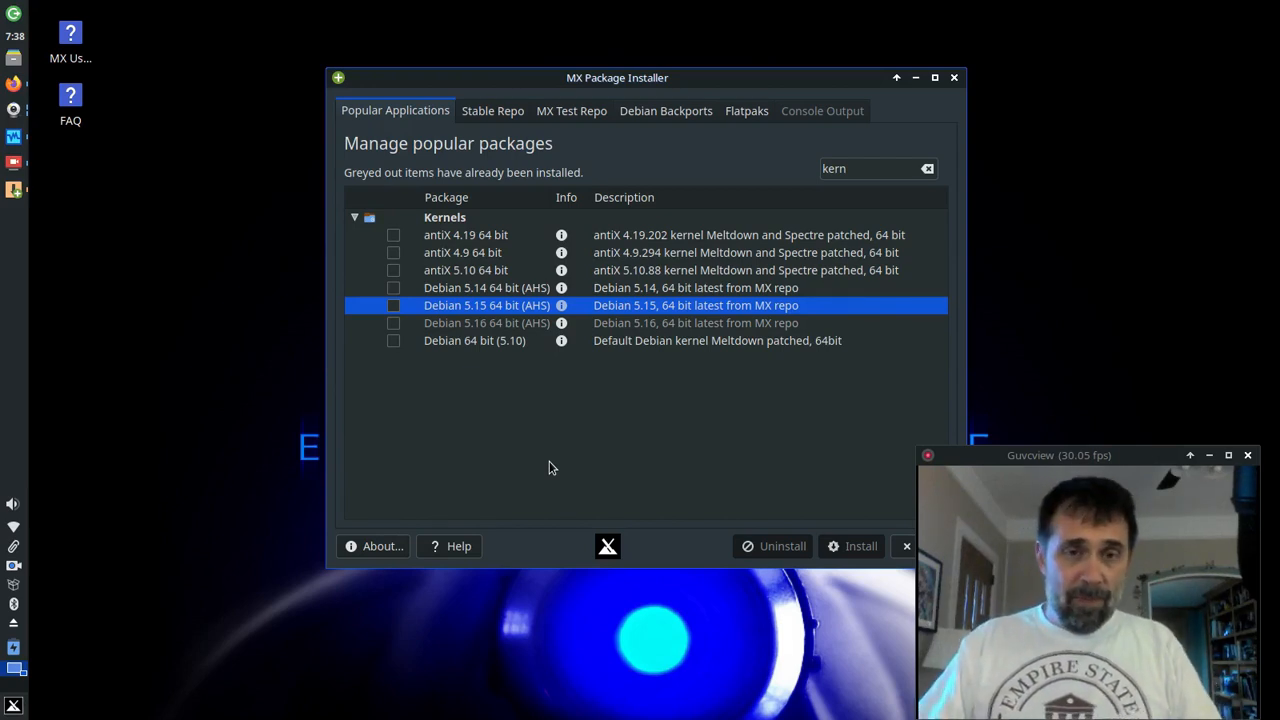
pyautogui.moveTo(450, 258)
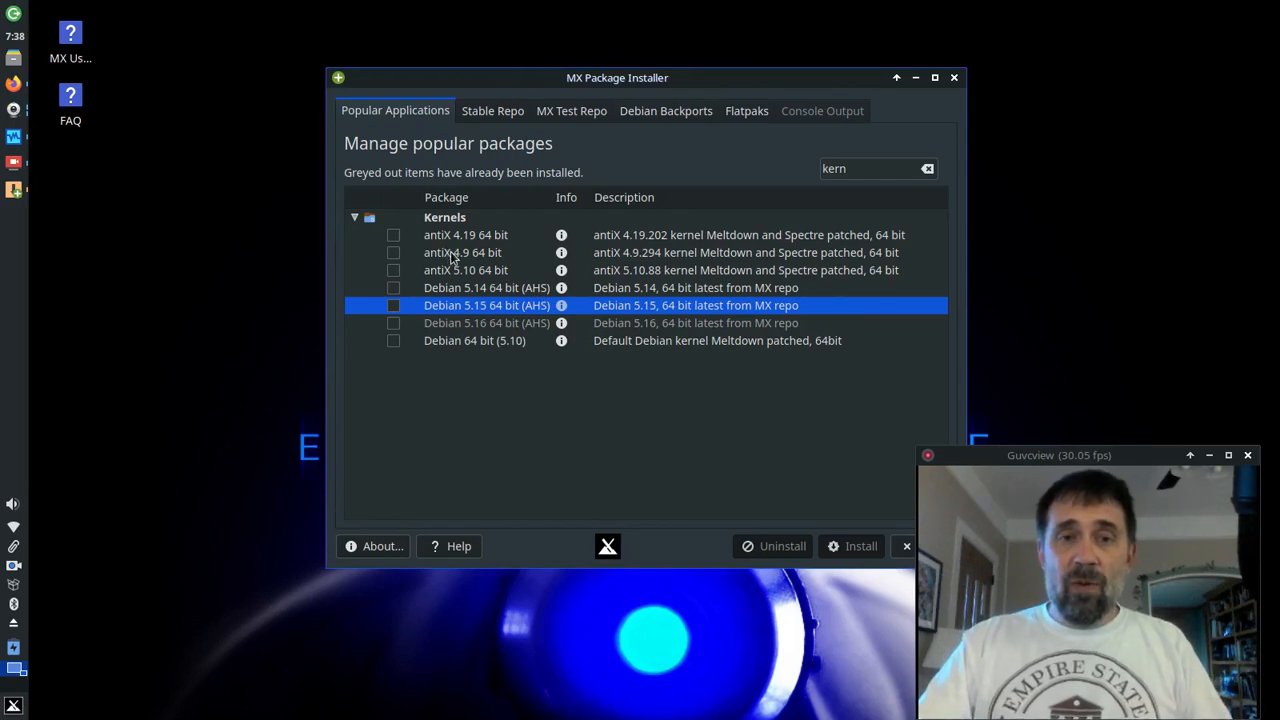
pyautogui.moveTo(456, 270)
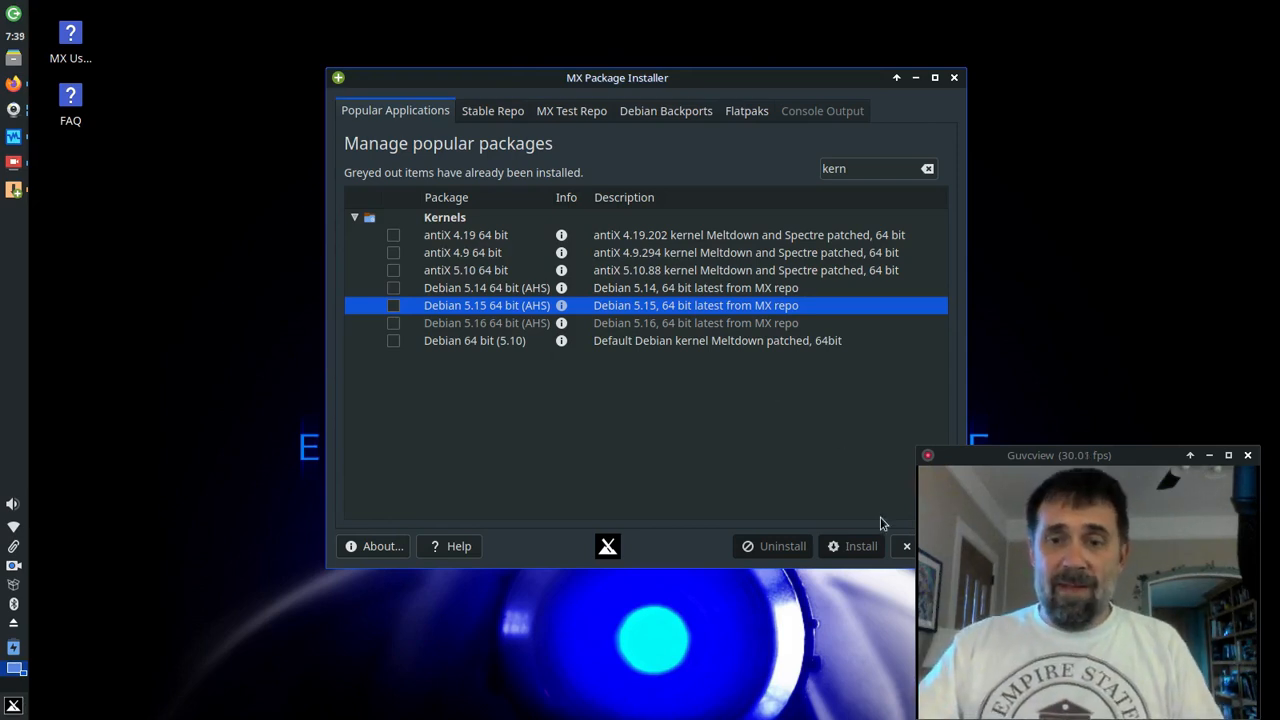
# - Close MX Package Installer, leaving the MX Linux desktop clear
pyautogui.click(952, 76)
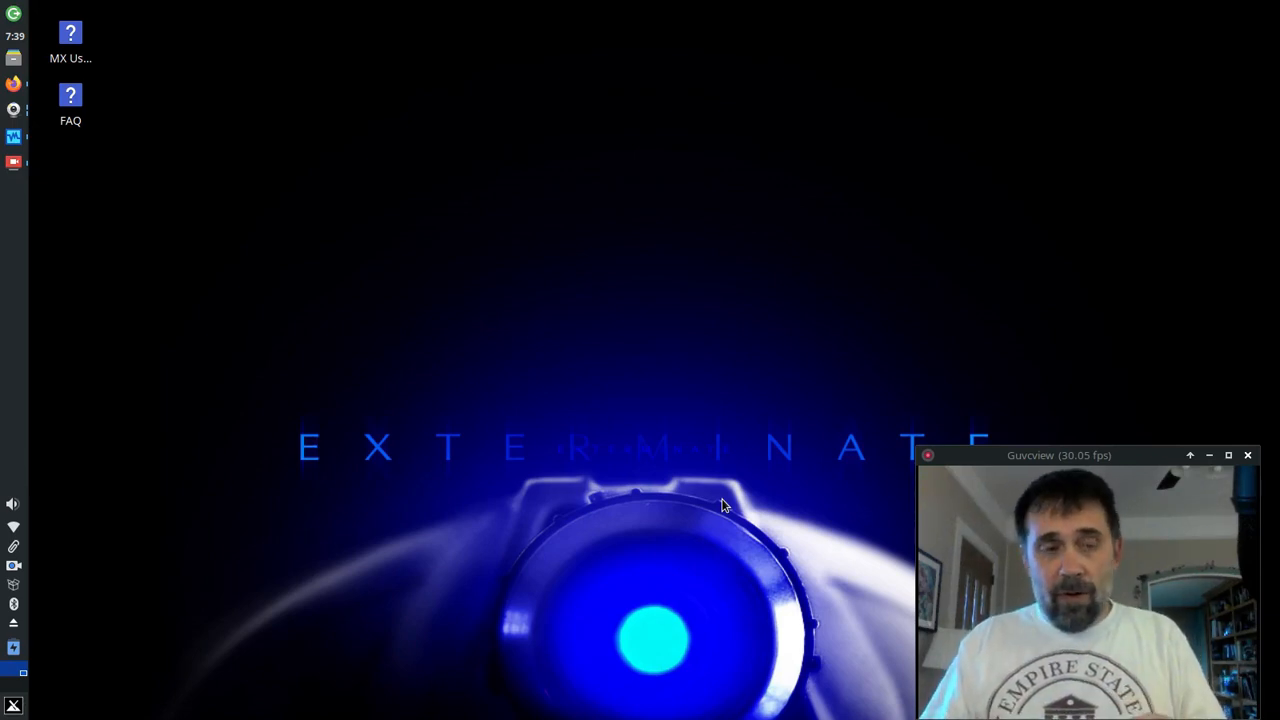
pyautogui.moveTo(688, 192)
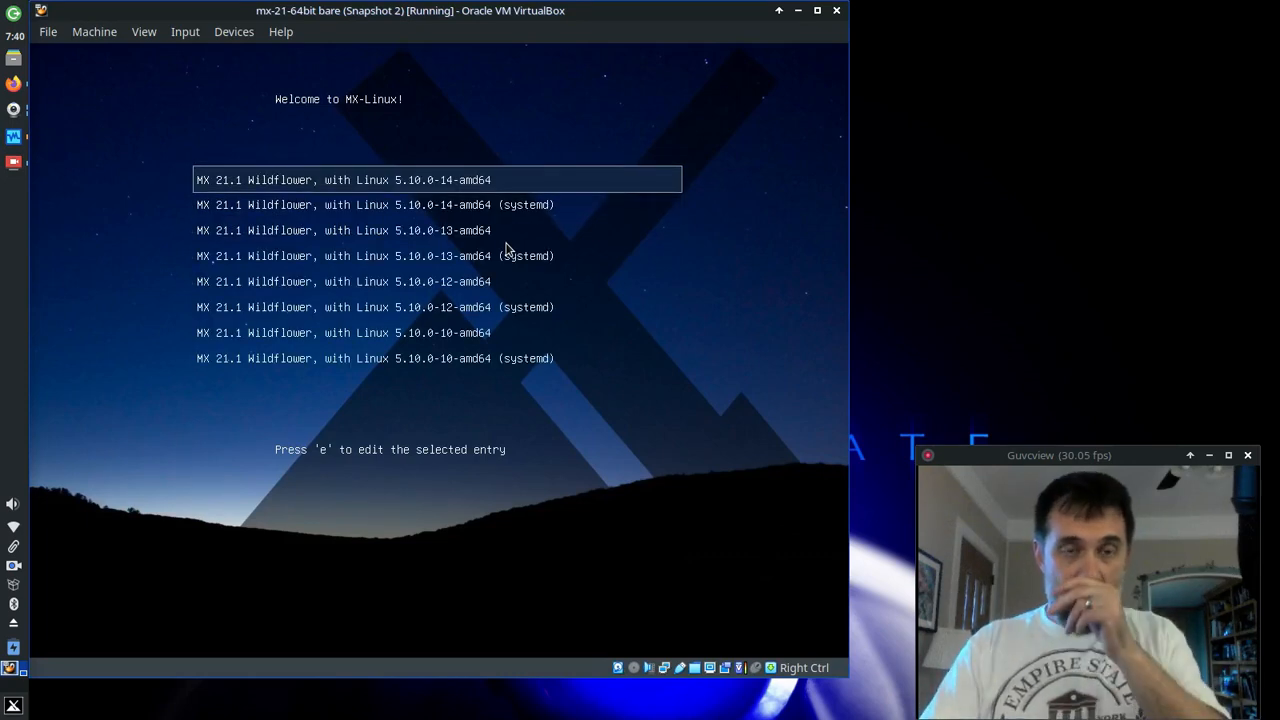
# - Browse the older kernel entries, then boot the default MX 21.1 Wildflower entry
pyautogui.press('Down')
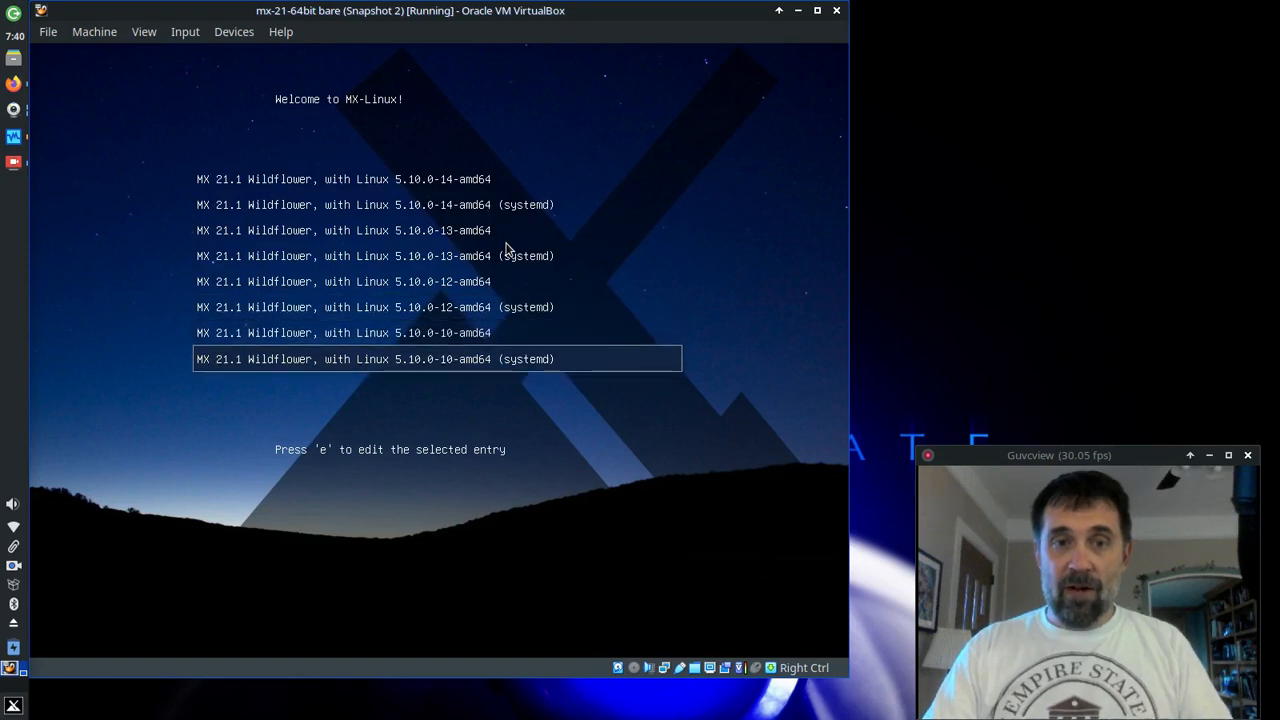
pyautogui.press('Up')
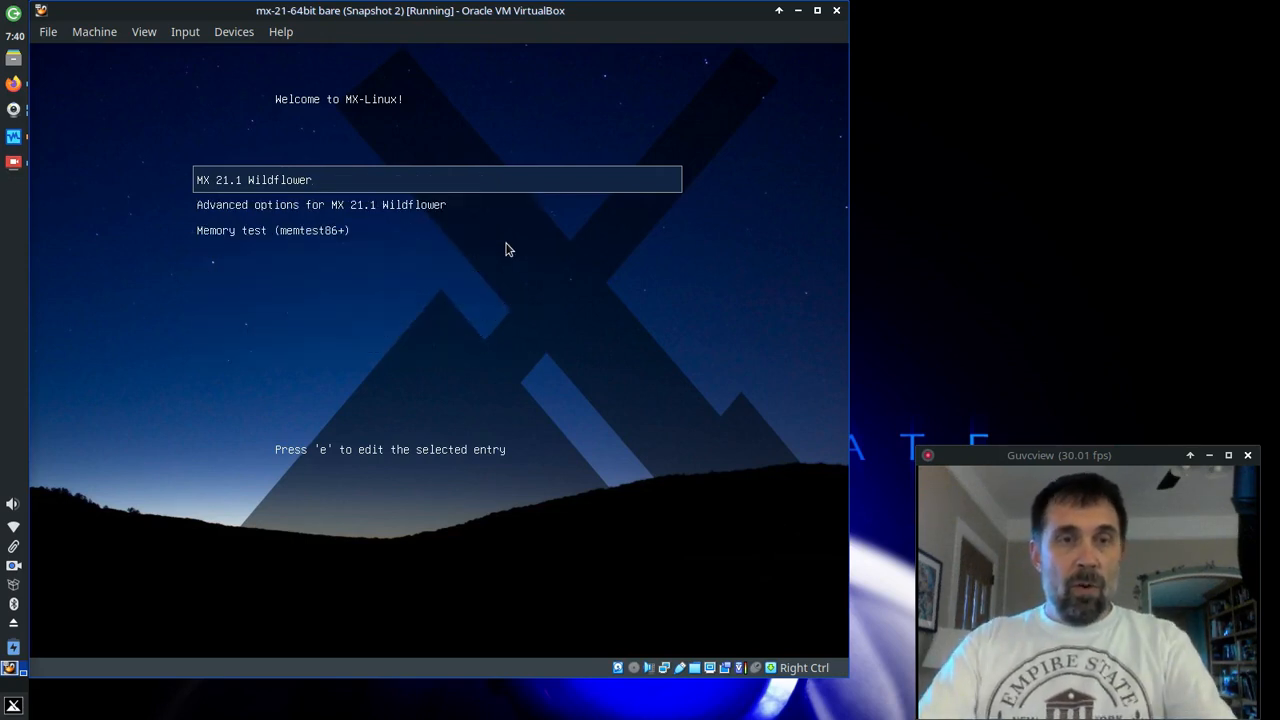
pyautogui.press('Return')
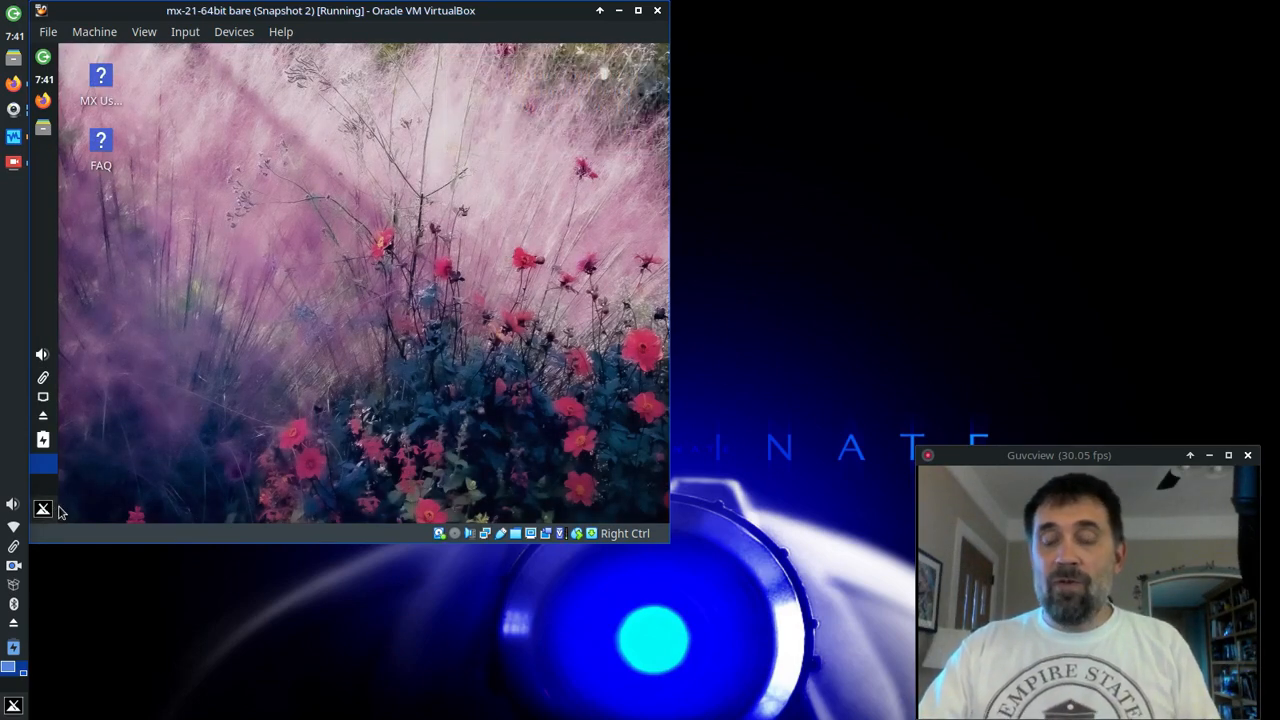
pyautogui.moveTo(216, 510)
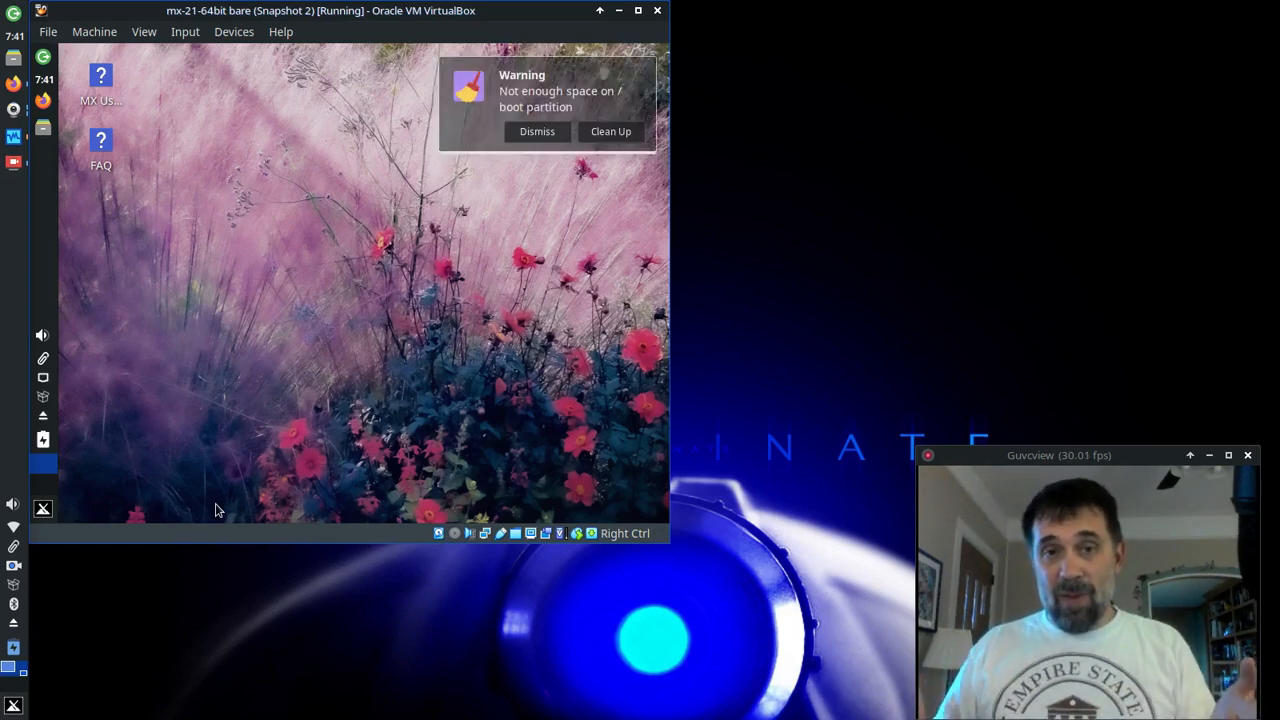
pyautogui.moveTo(584, 212)
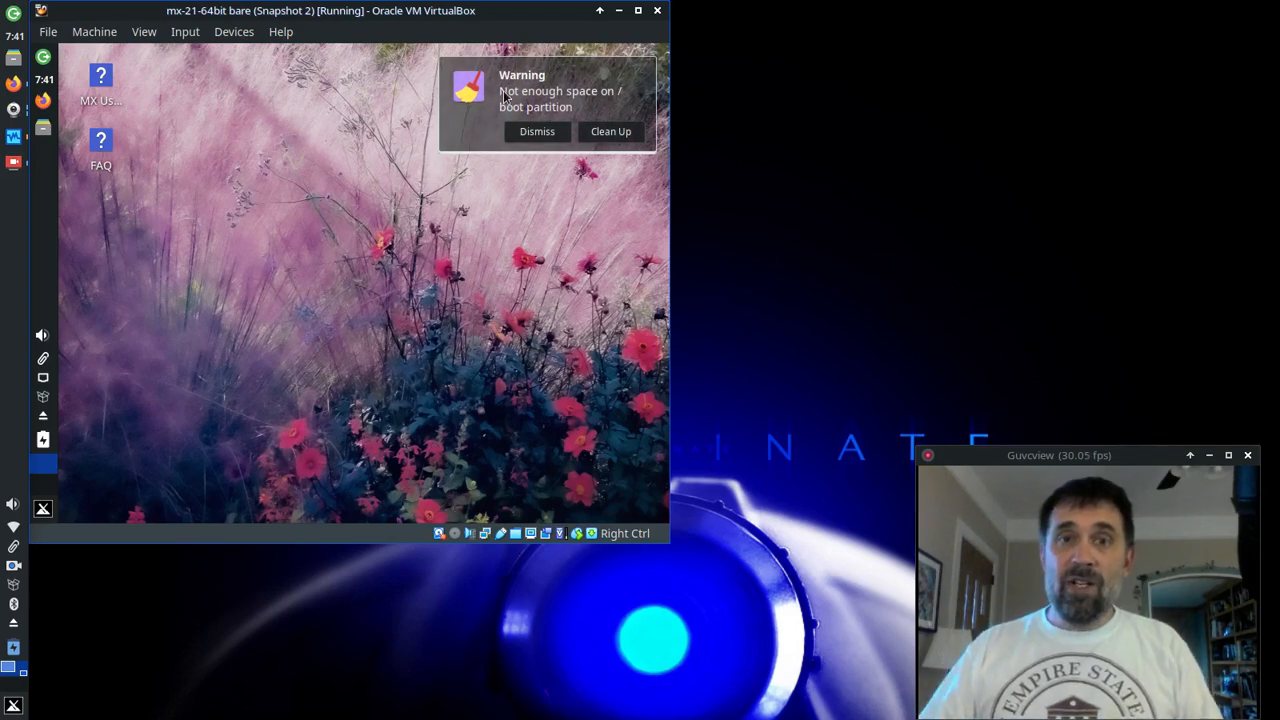
pyautogui.moveTo(400, 188)
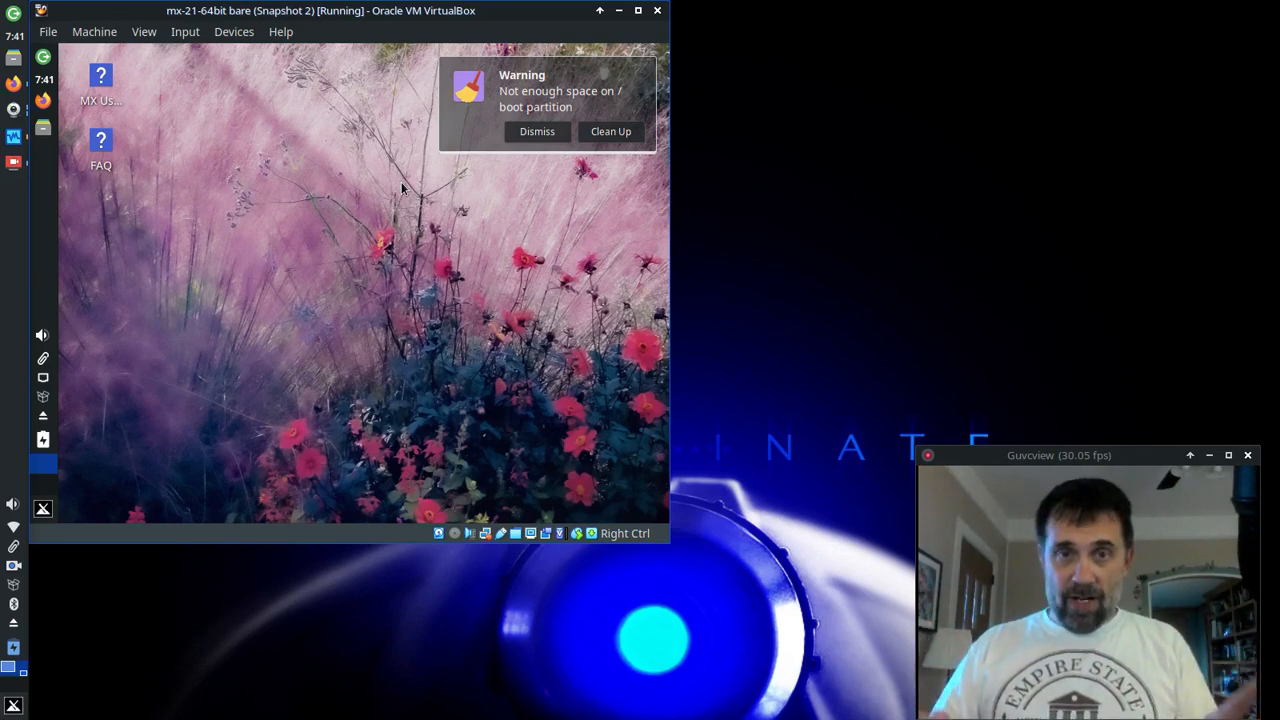
# - Dismiss the 'Not enough space on /boot partition' warning in the guest
pyautogui.click(536, 132)
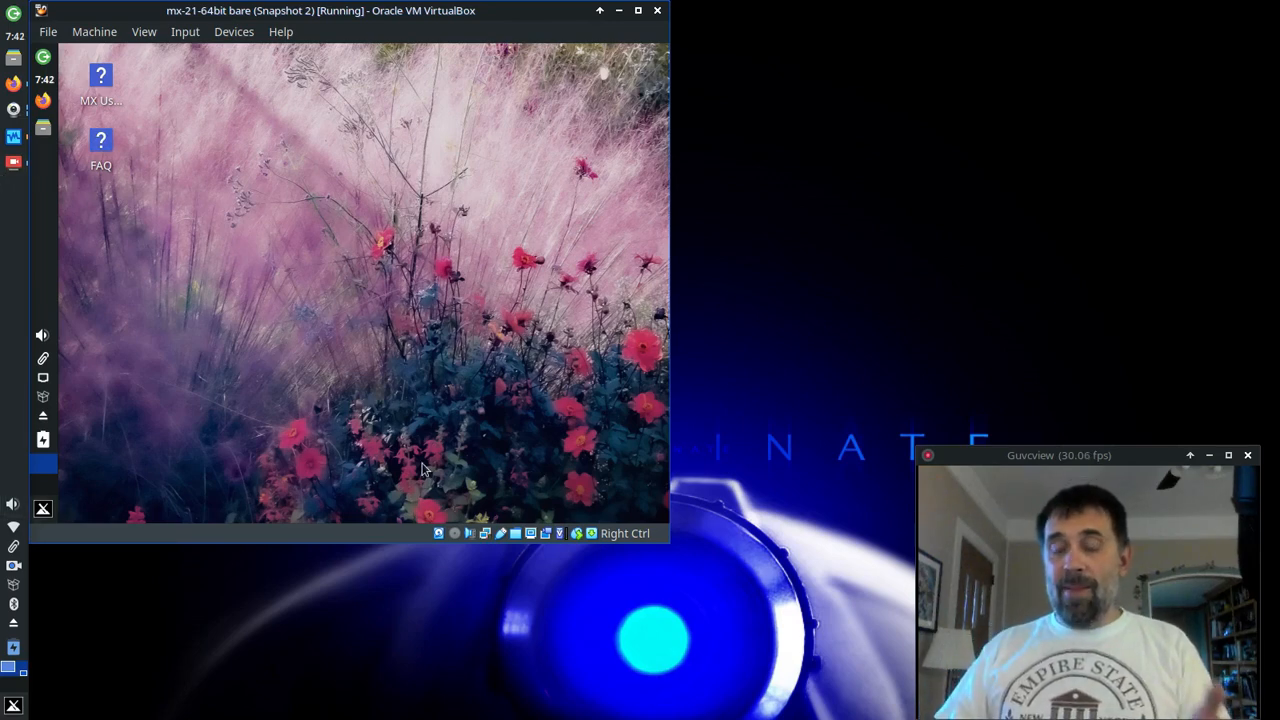
pyautogui.moveTo(784, 164)
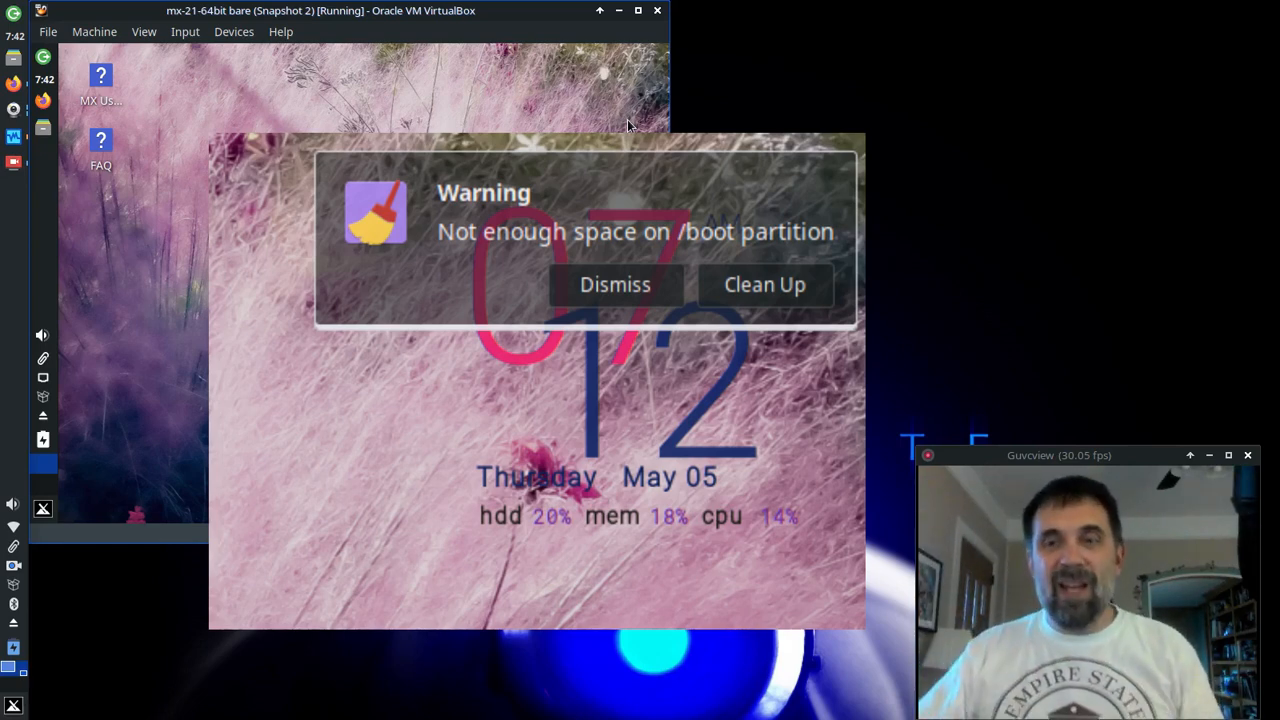
# - Start Clean Up from the /boot warning, raising MX Cleanup's authentication prompt
pyautogui.click(616, 284)
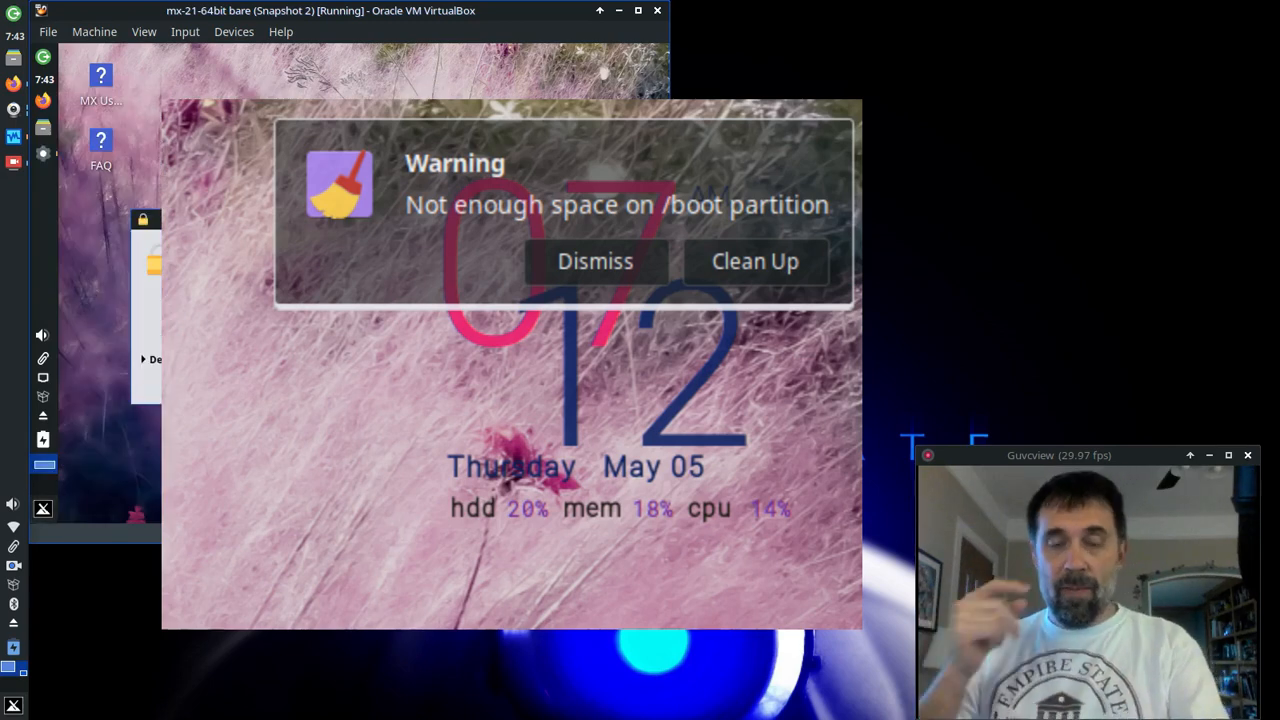
# - Authorize MX Cleanup, list the three removable old kernels, and close without removing any
pyautogui.click(596, 260)
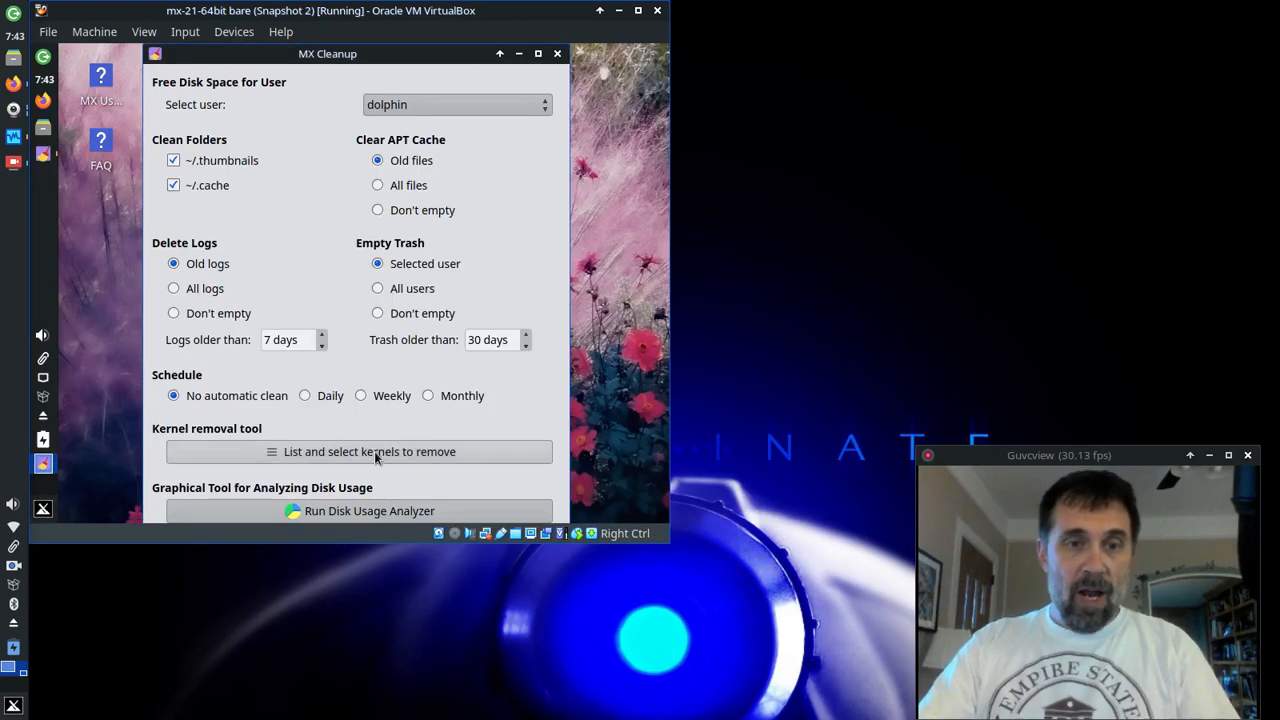
pyautogui.click(368, 452)
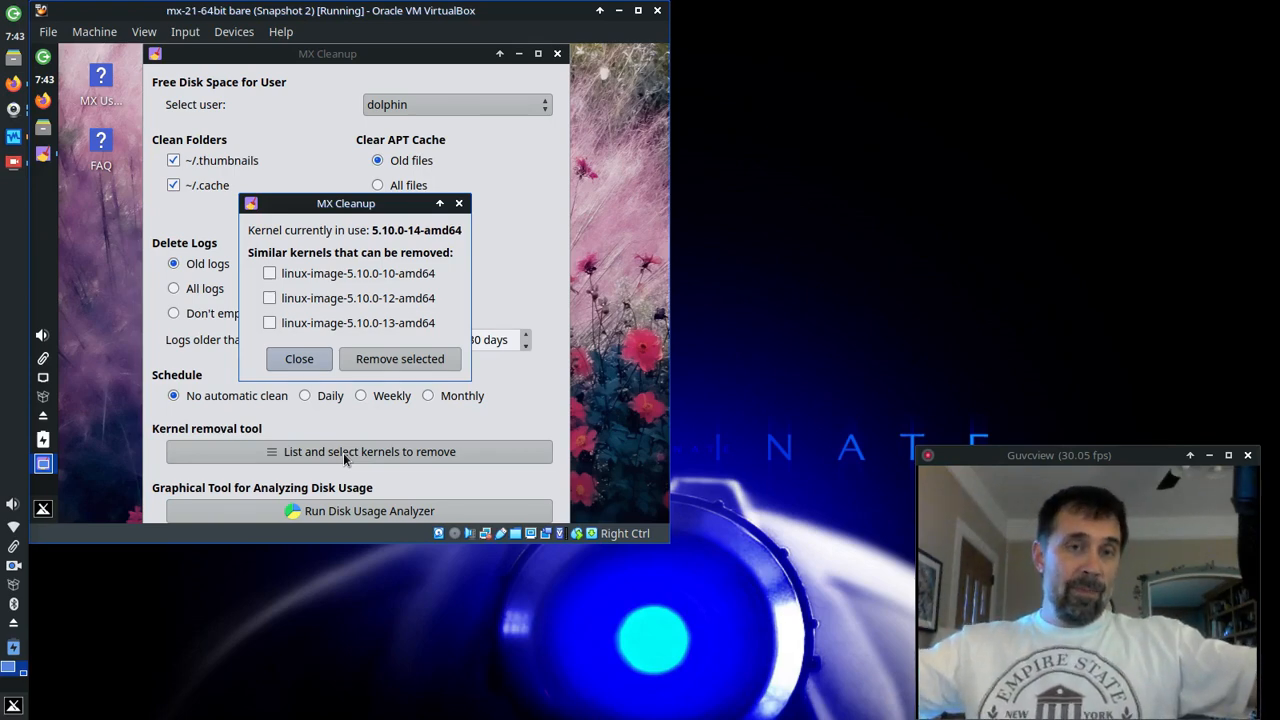
pyautogui.click(300, 358)
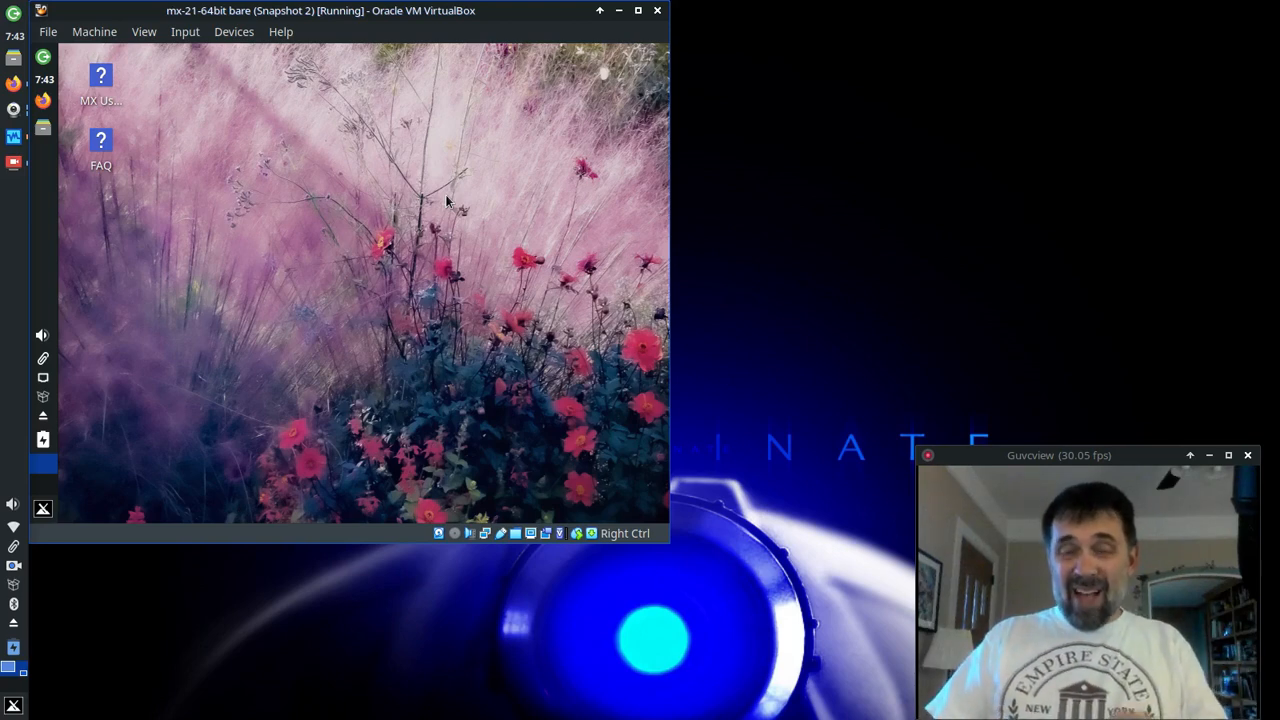